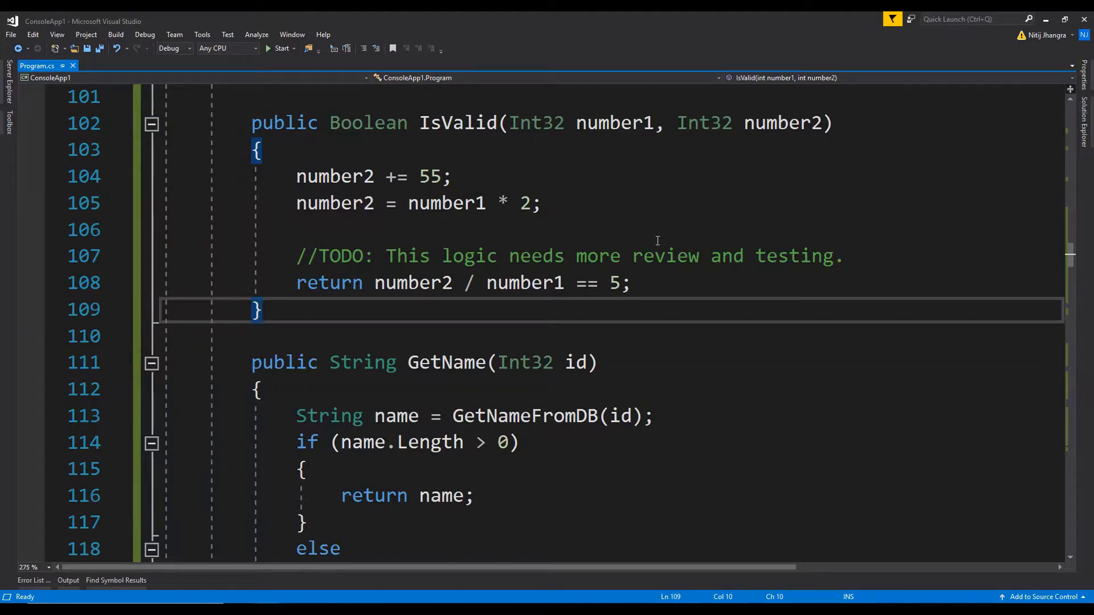
Step: Place the cursor in DoOperation at the Int32 declaration that lacks a variable name
{"action": "scroll", "scroll_direction": "down", "scroll_amount": 3}
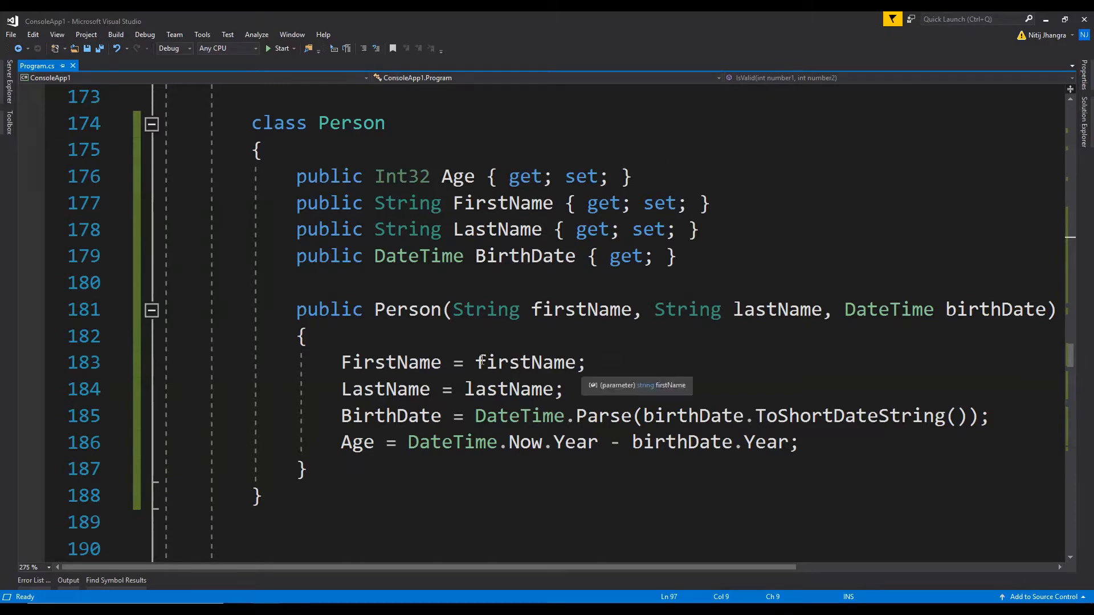
{"action": "mouse_move", "coordinate": [563, 323]}
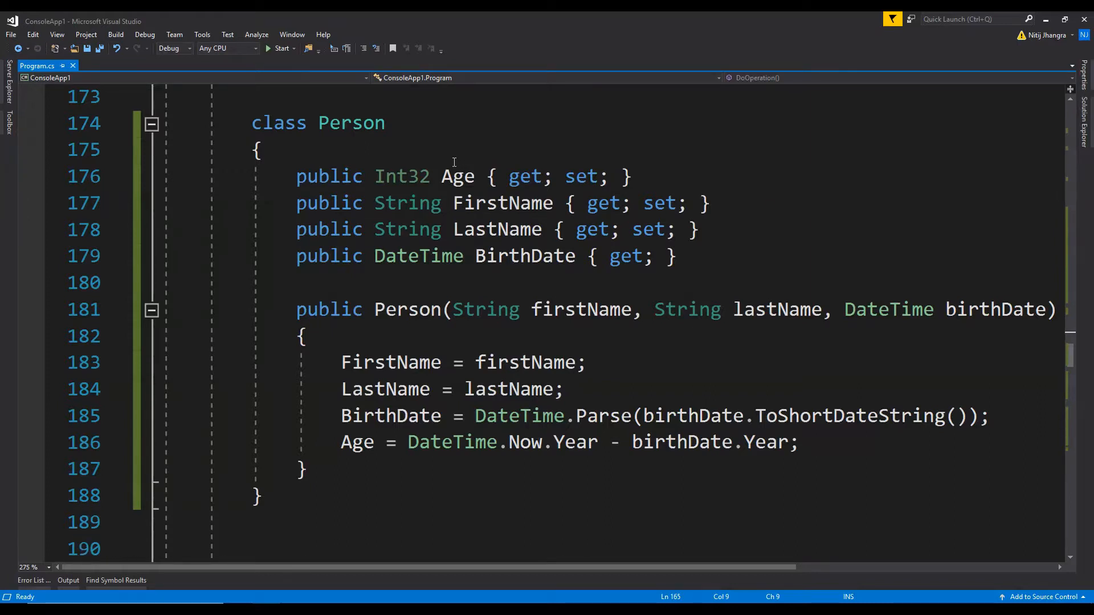
{"action": "mouse_move", "coordinate": [503, 203]}
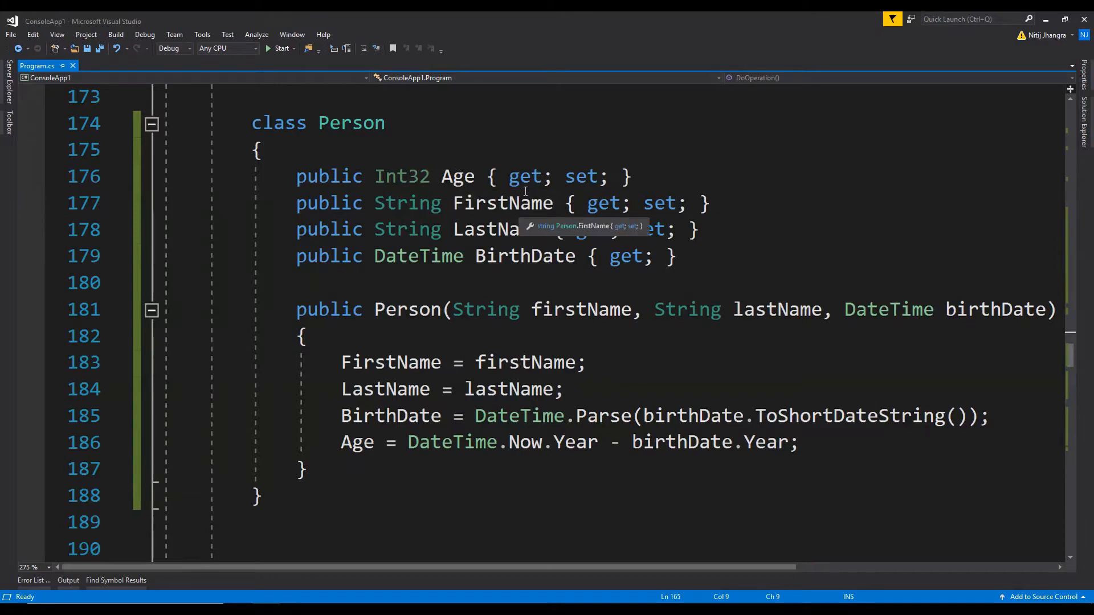
{"action": "left_click", "coordinate": [524, 256]}
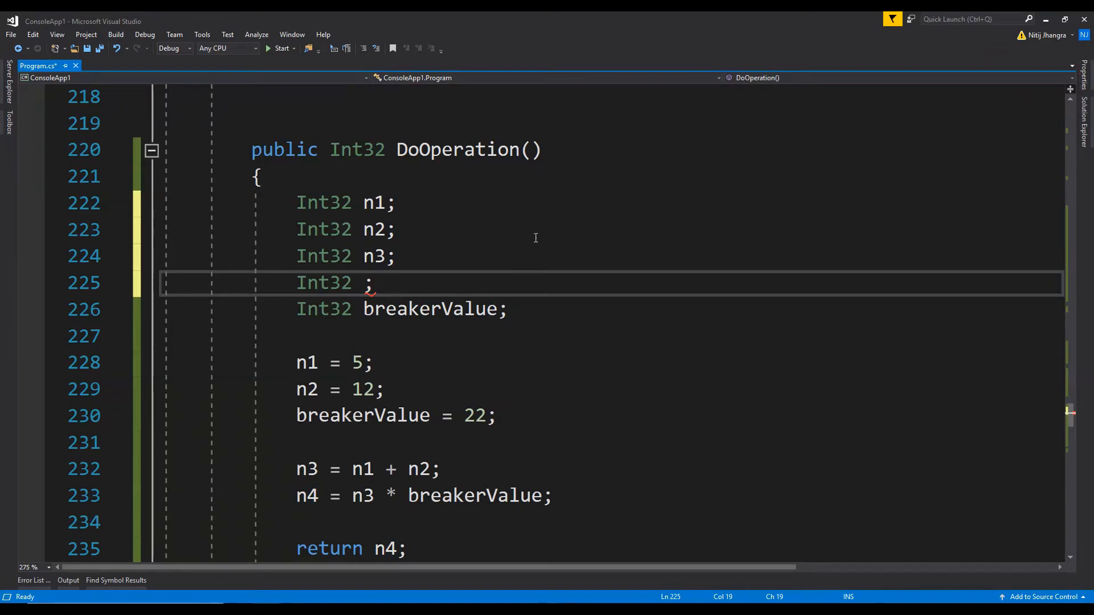
Step: Complete the declaration as 'Int32 n1, n2, n3, n4;' showing the multi-declaration style
{"action": "type", "text": "n1, n2, n3, n4"}
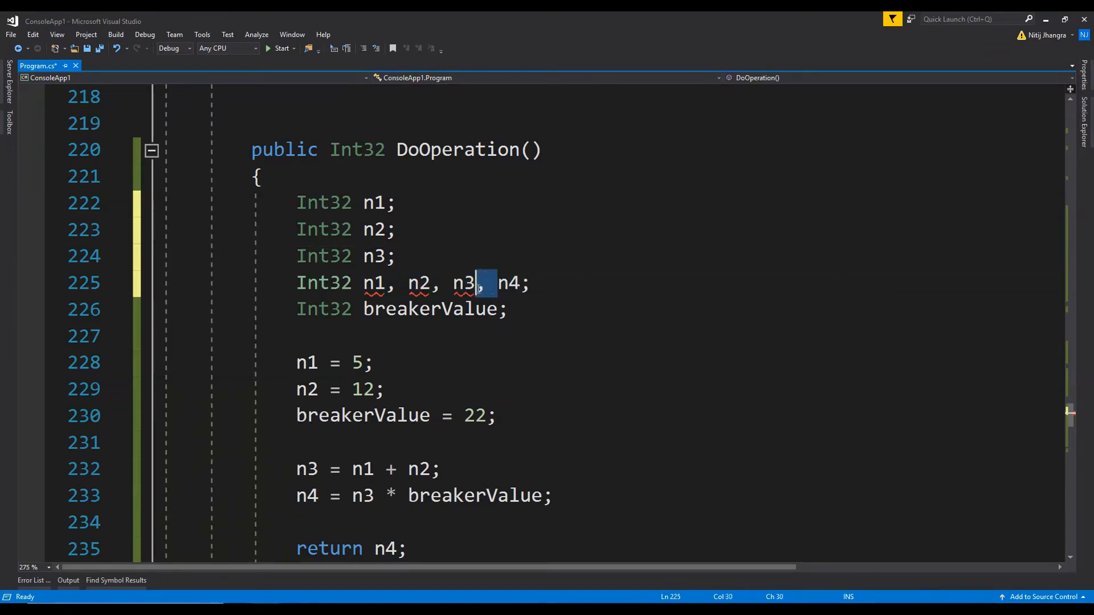